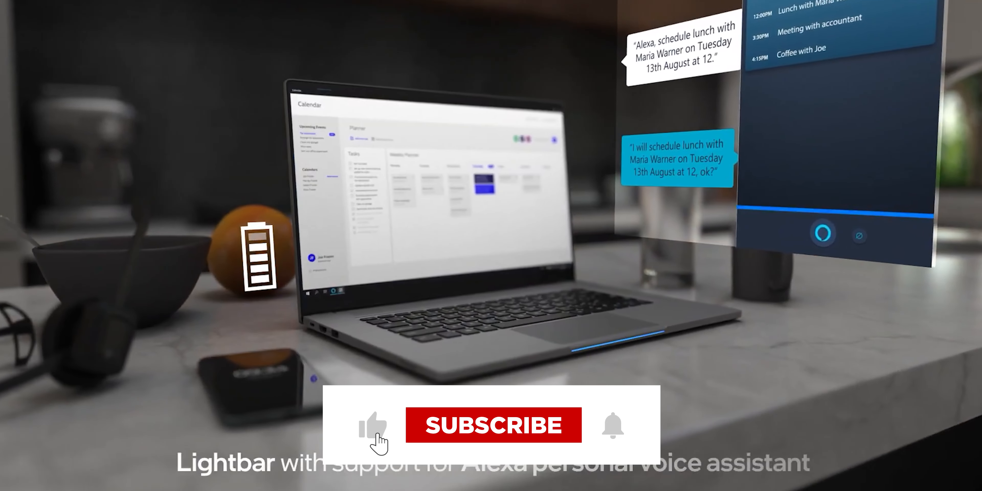
pyautogui.click(494, 425)
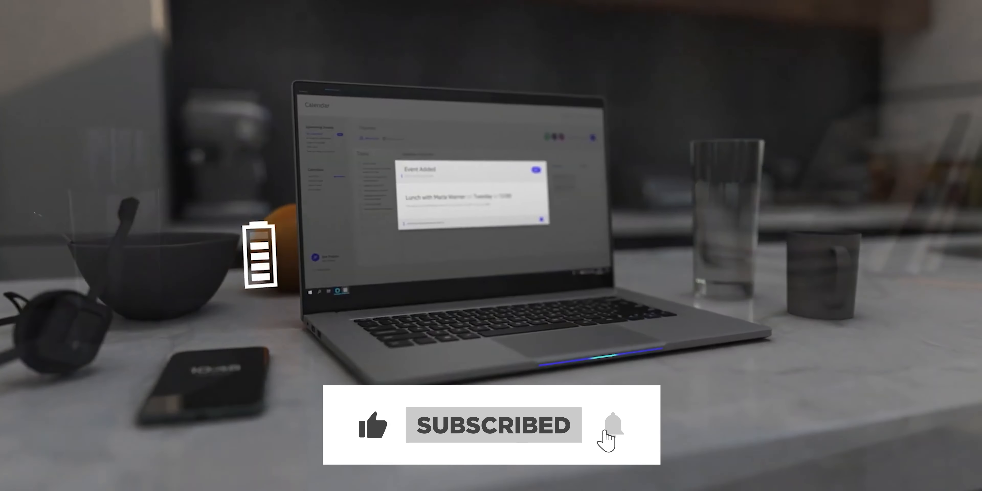